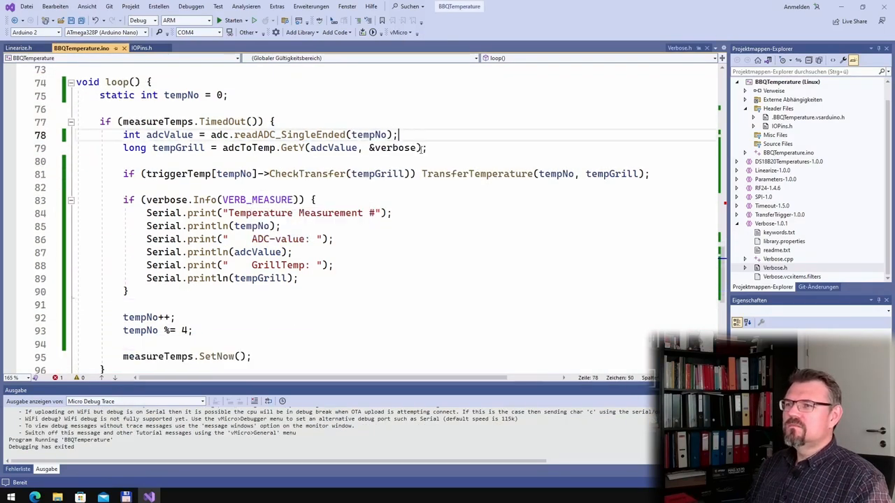
Wrap the conversion in if (adcValue > 50) with '// assume no probe connected' and declare long tempGrill = 0.
{"action": "type", "text": "i"}
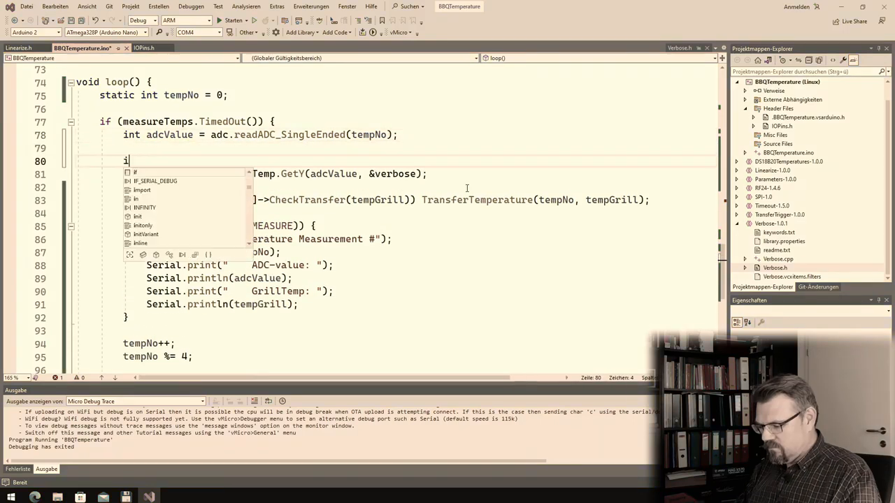
{"action": "type", "text": "f (adcValu)"}
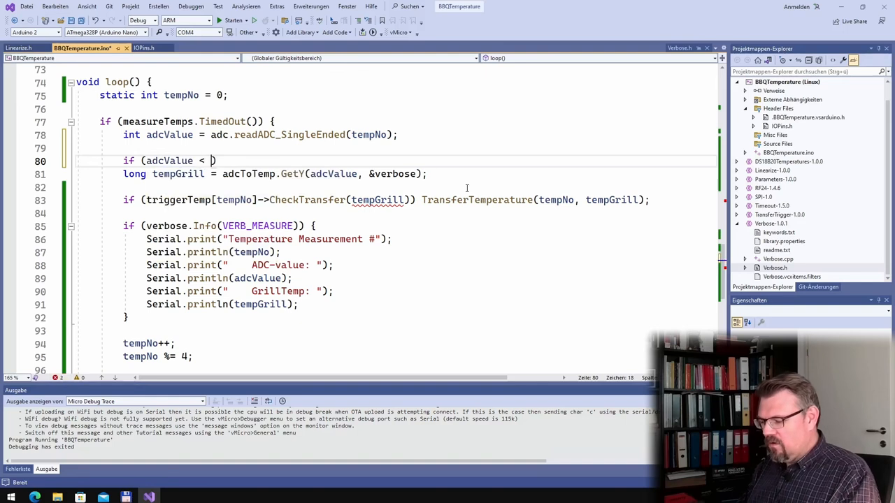
{"action": "type", "text": "50) {"}
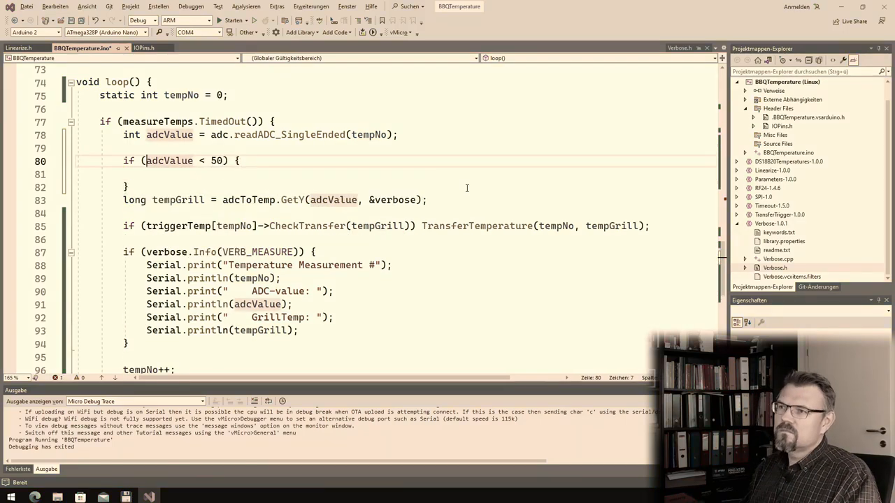
{"action": "type", "text": "//ass"}
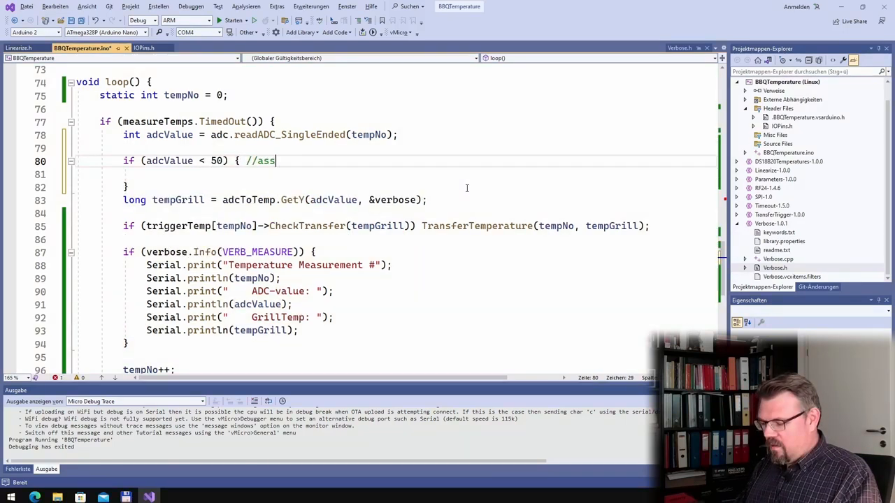
{"action": "type", "text": "ume no"}
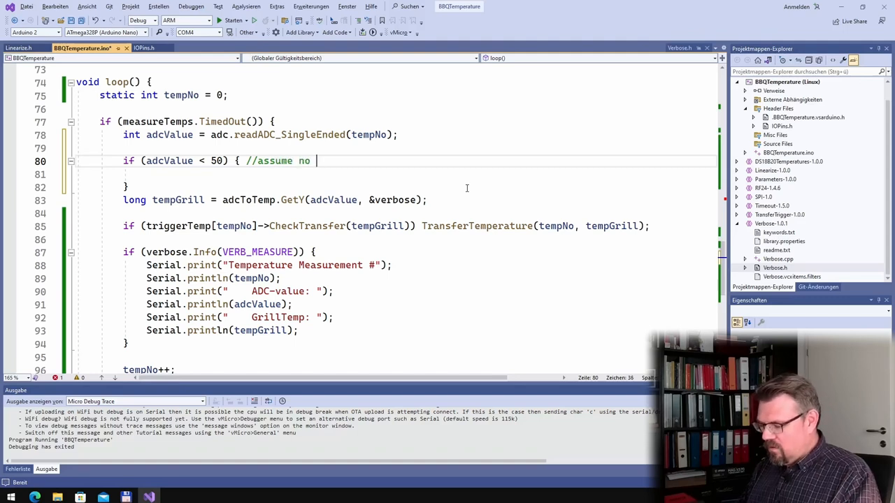
{"action": "type", "text": "probe conne"}
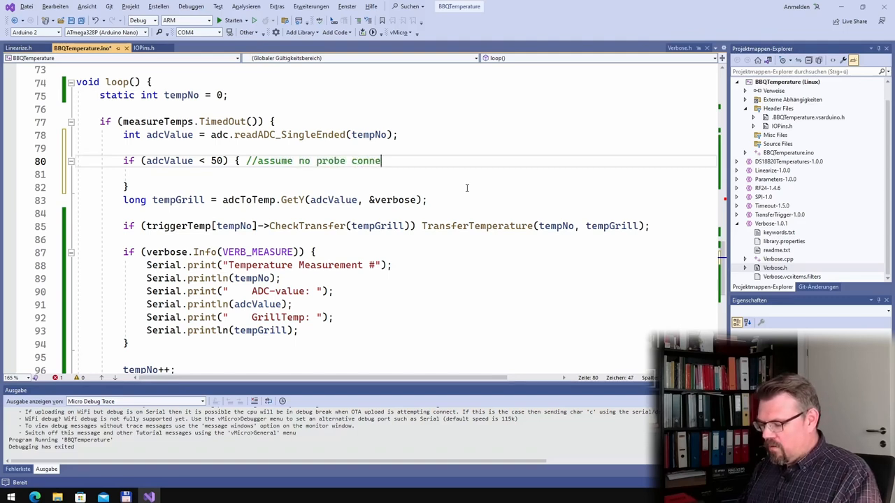
{"action": "key", "text": "enter"}
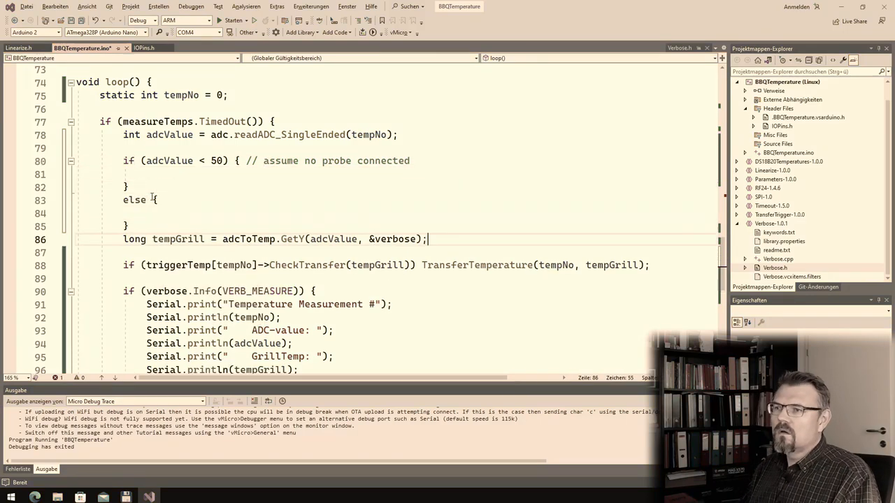
{"action": "type", "text": "long tempGrill = 0;"}
{"action": "type", "text": "if"}
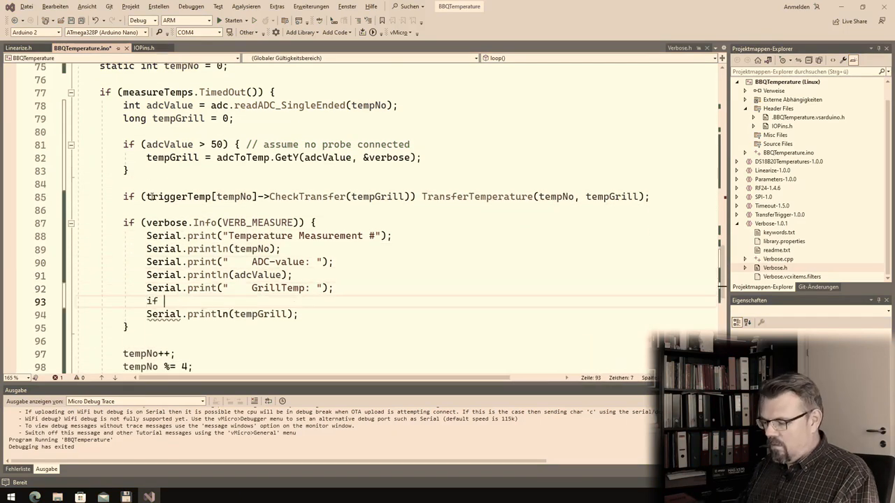
Add if (tempGrill == 0) to the measure log so it distinguishes 'no Probe' from the grill temperature.
{"action": "type", "text": "(tempGrill == 0) Serial.println(tempGrill)"}
{"action": "left_click", "coordinate": [221, 313]}
{"action": "type", "text": "else "}
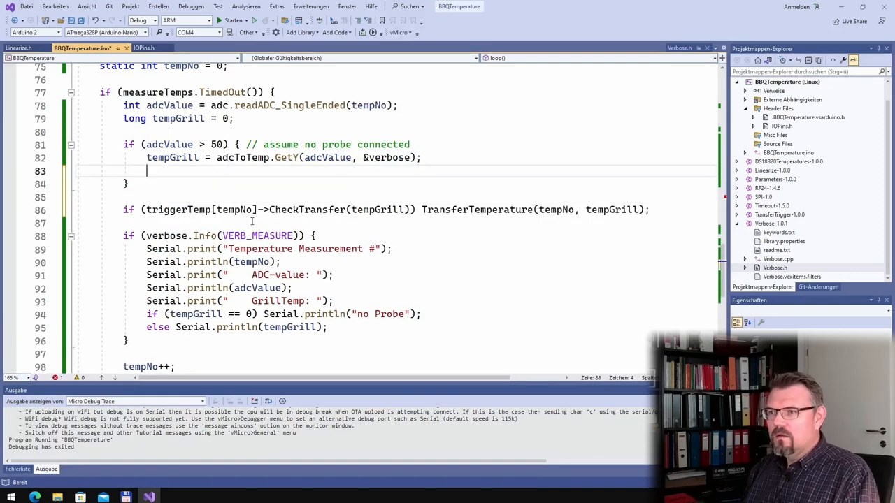
Set triggerTemp[tempNo] timeout to 10000 for a connected probe and 600000 in the else branch.
{"action": "type", "text": "trig"}
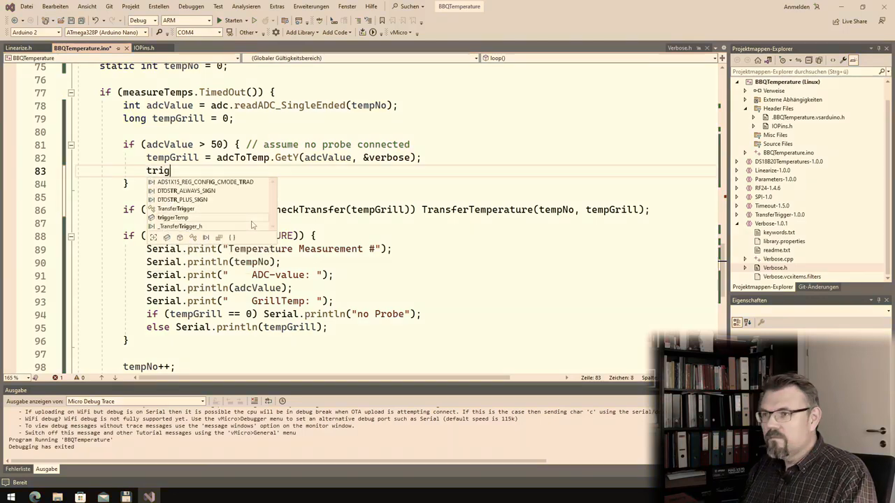
{"action": "type", "text": "gerTemp[tempNo]->SetTimeout("}
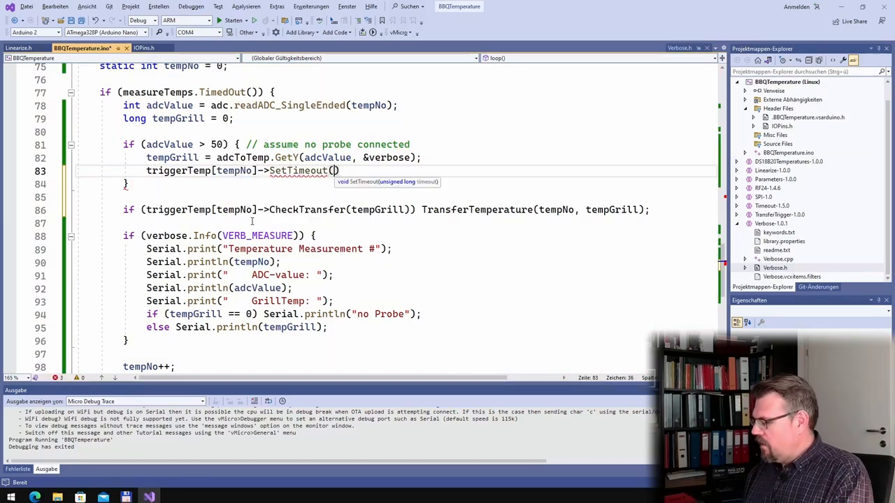
{"action": "type", "text": "60000"}
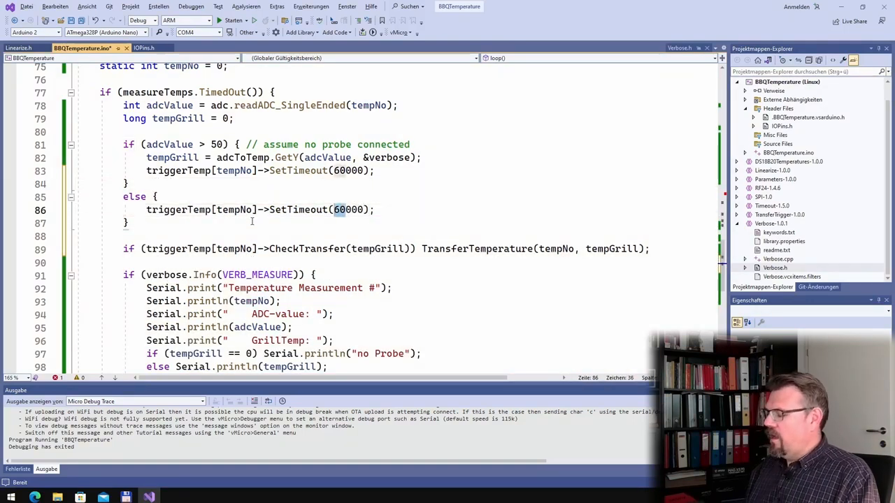
{"action": "left_click", "coordinate": [341, 210]}
{"action": "type", "text": "1"}
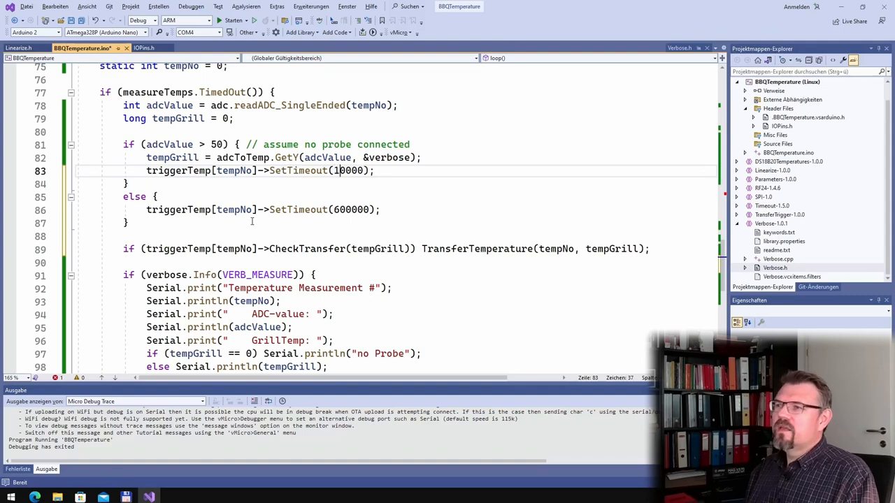
{"action": "left_click", "coordinate": [157, 196]}
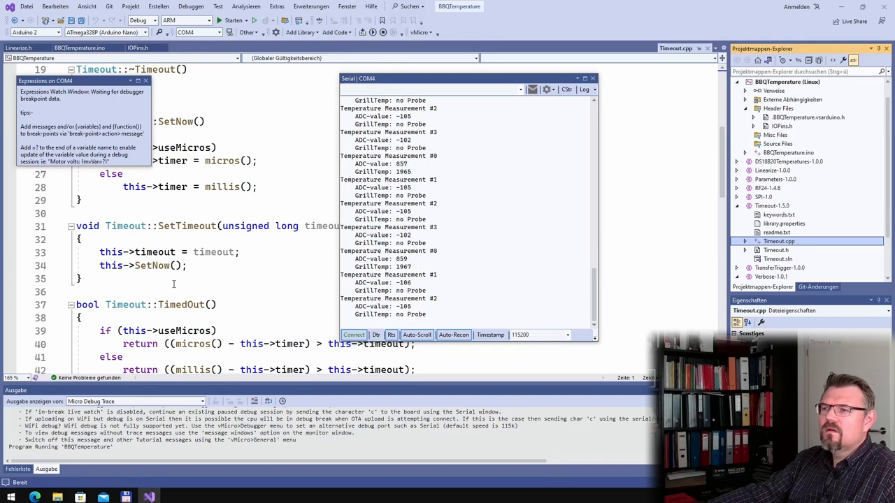
Scroll through the measureTemps loop and move to the timeout declaration near the top.
{"action": "scroll", "scroll_direction": "down", "scroll_amount": 3}
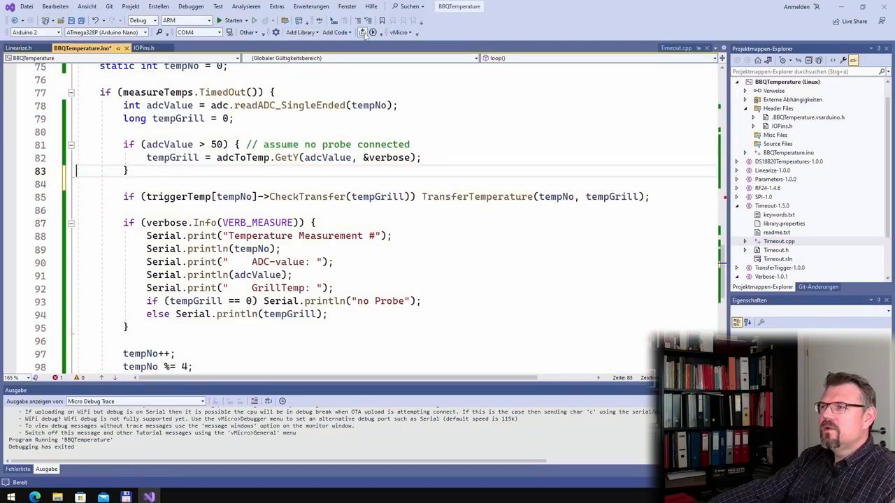
{"action": "left_click", "coordinate": [363, 32]}
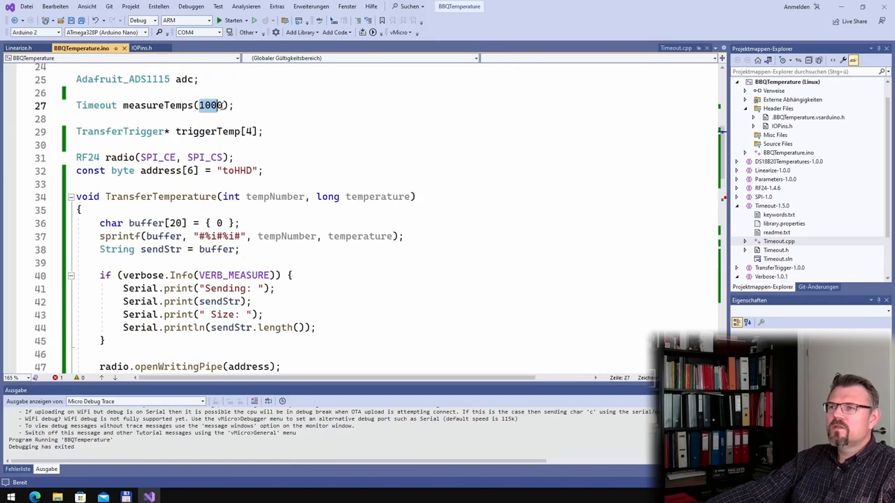
Change the measureTemps timeout to 250, then to 400, and bring up the RF24L01Test sketch.
{"action": "type", "text": "250"}
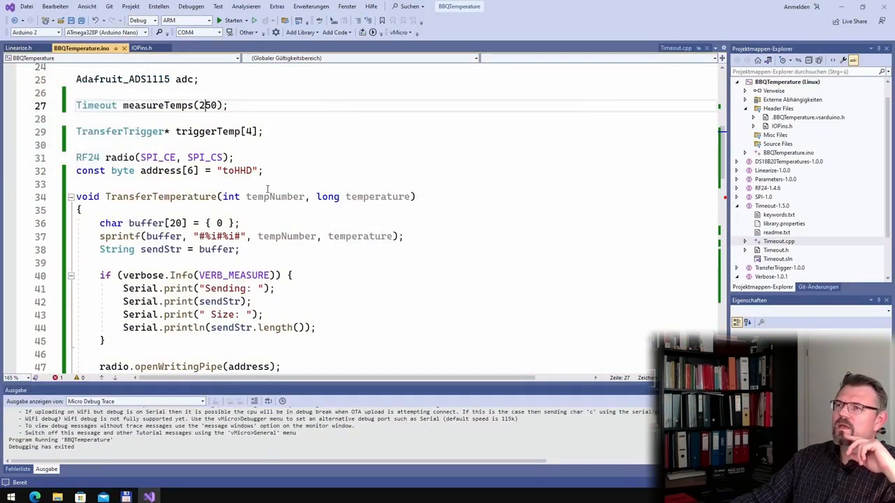
{"action": "type", "text": "400"}
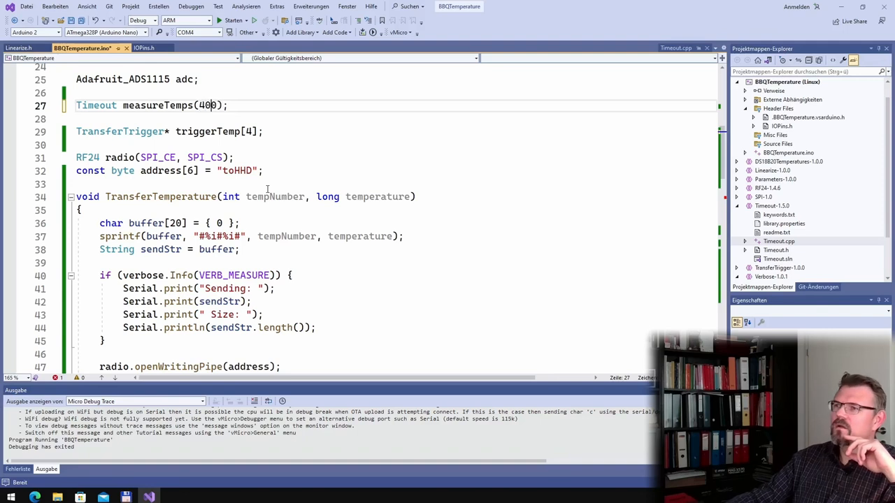
{"action": "left_click", "coordinate": [372, 32]}
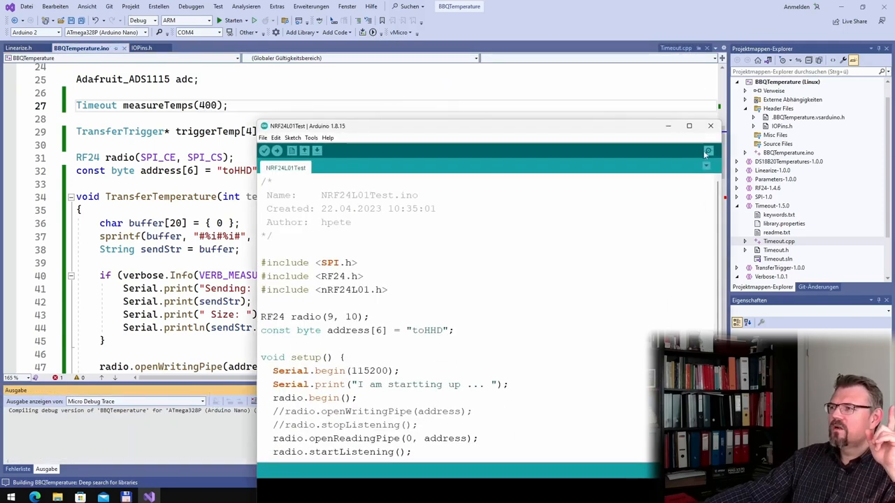
Review the RF24L01Test radio setup in Arduino IDE and return to the BBQTemperature sketch.
{"action": "left_click", "coordinate": [707, 150]}
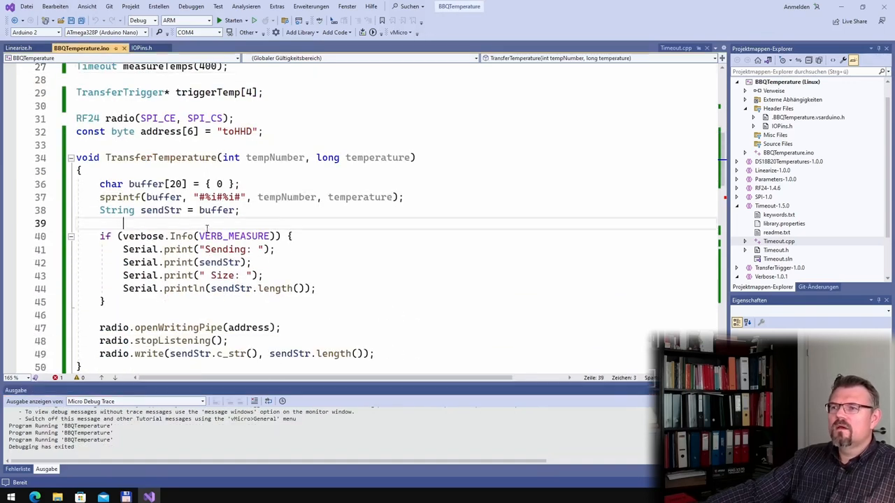
Replace VERB_MEASURE with VERB_COMM in TransferTemperature and set verbose((byte)B01000100), checking Verbose.h.
{"action": "double_click", "coordinate": [235, 235]}
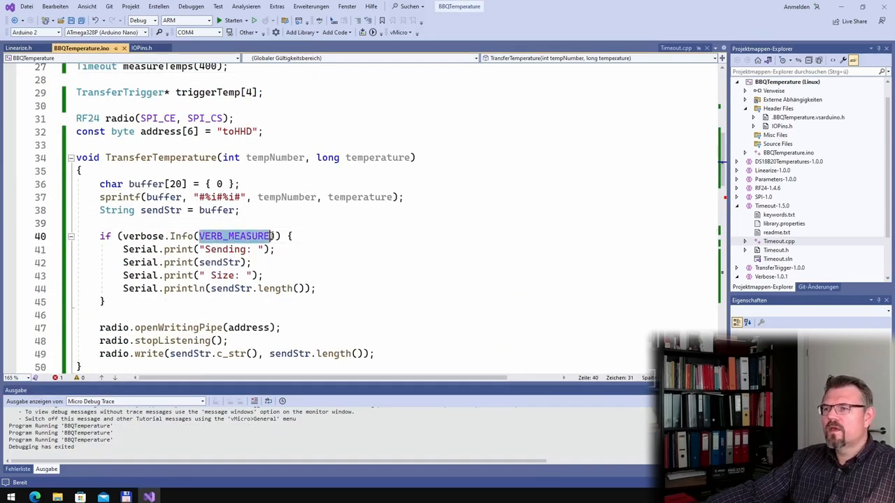
{"action": "type", "text": "VERB"}
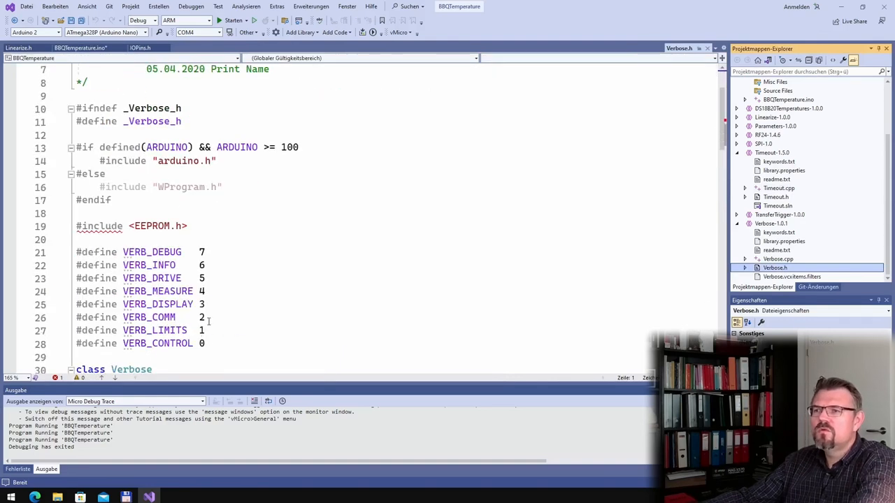
{"action": "left_click", "coordinate": [81, 47]}
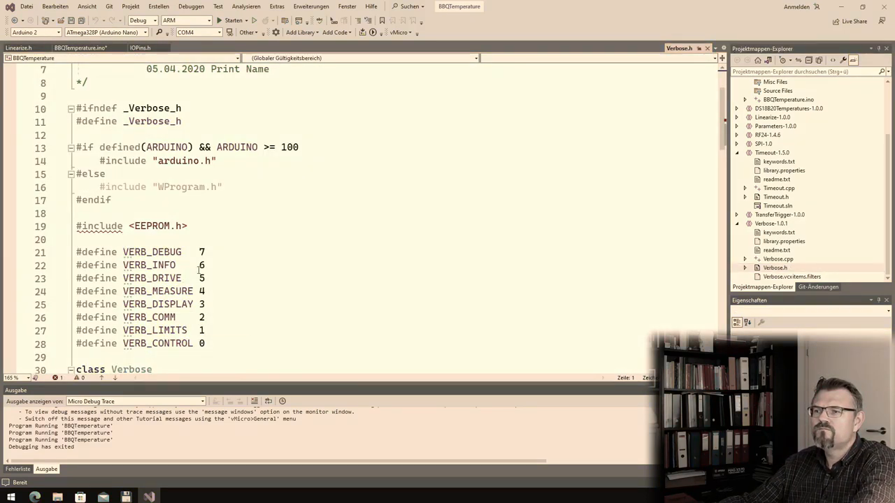
{"action": "left_click", "coordinate": [81, 47]}
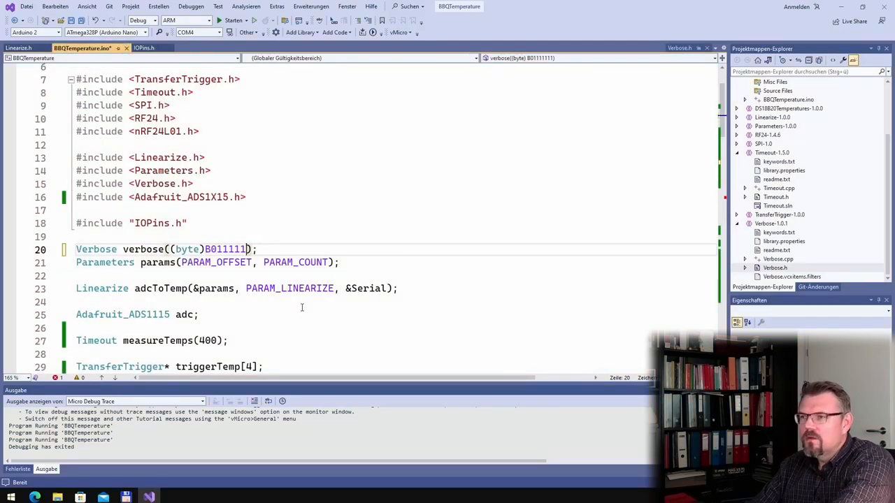
{"action": "type", "text": "000100"}
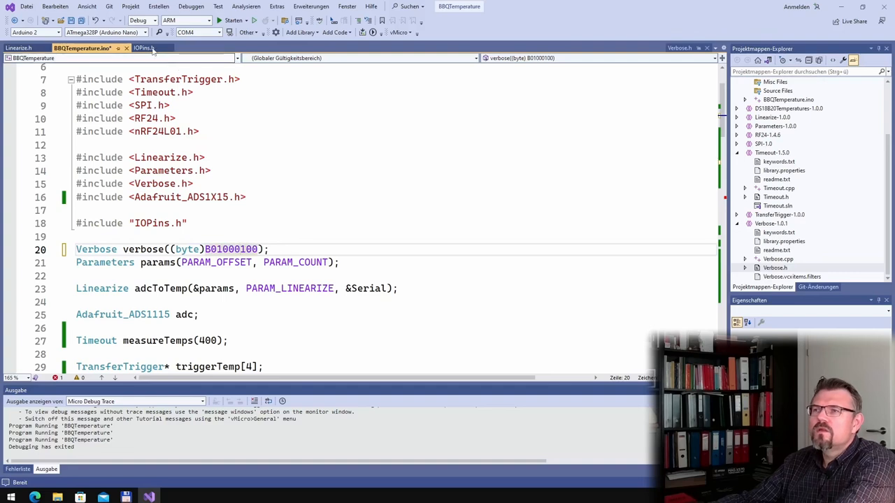
{"action": "left_click", "coordinate": [679, 48]}
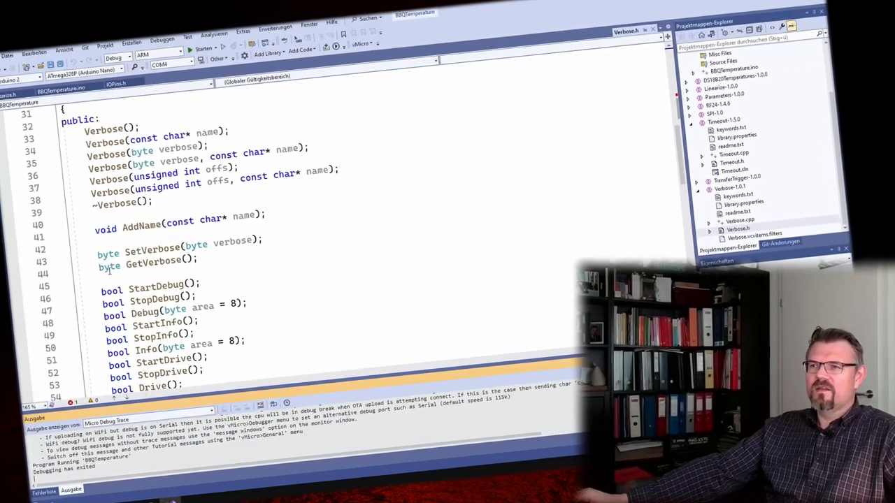
Scroll down the BBQTemperature sketch to the TransferTemperature function.
{"action": "scroll", "scroll_direction": "down", "scroll_amount": 3}
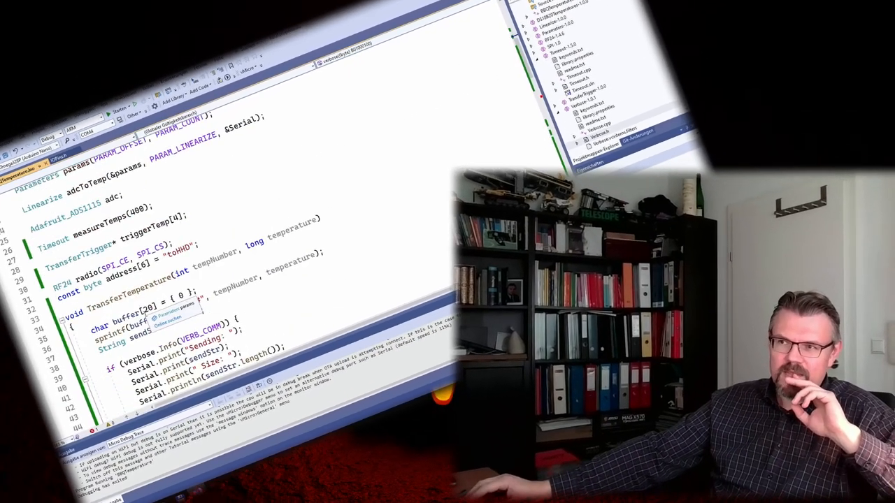
{"action": "scroll", "scroll_direction": "down", "scroll_amount": 3}
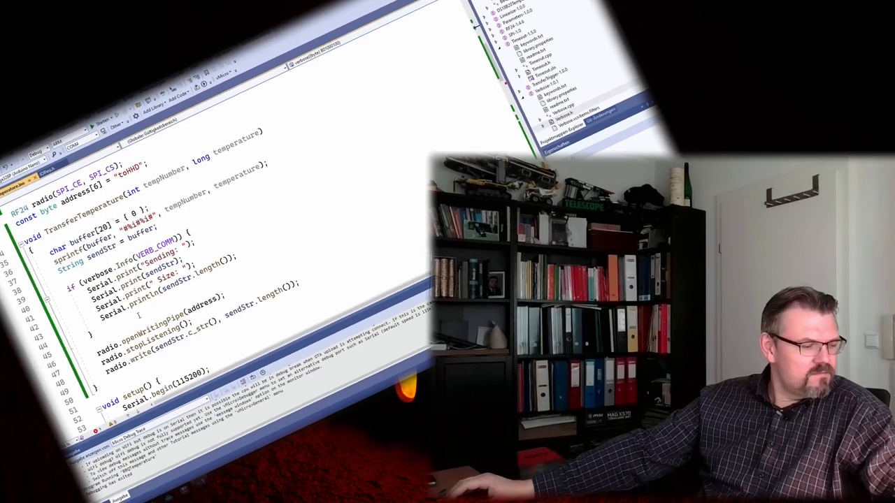